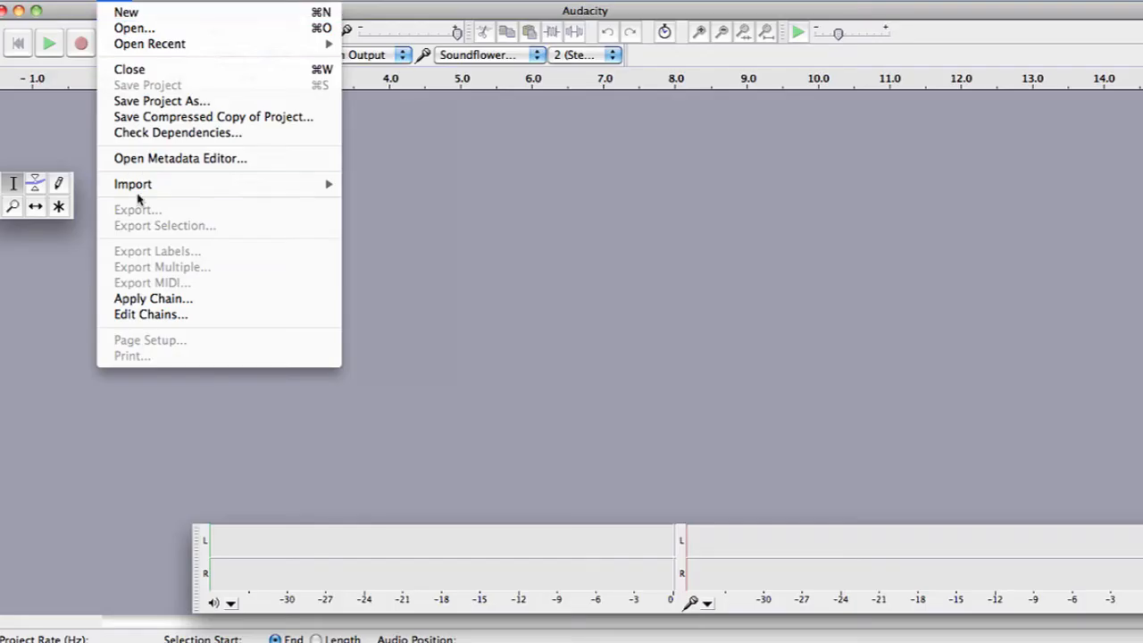
Import AUDIO FILE.mp3 from the Desktop as a new stereo track
click(133, 184)
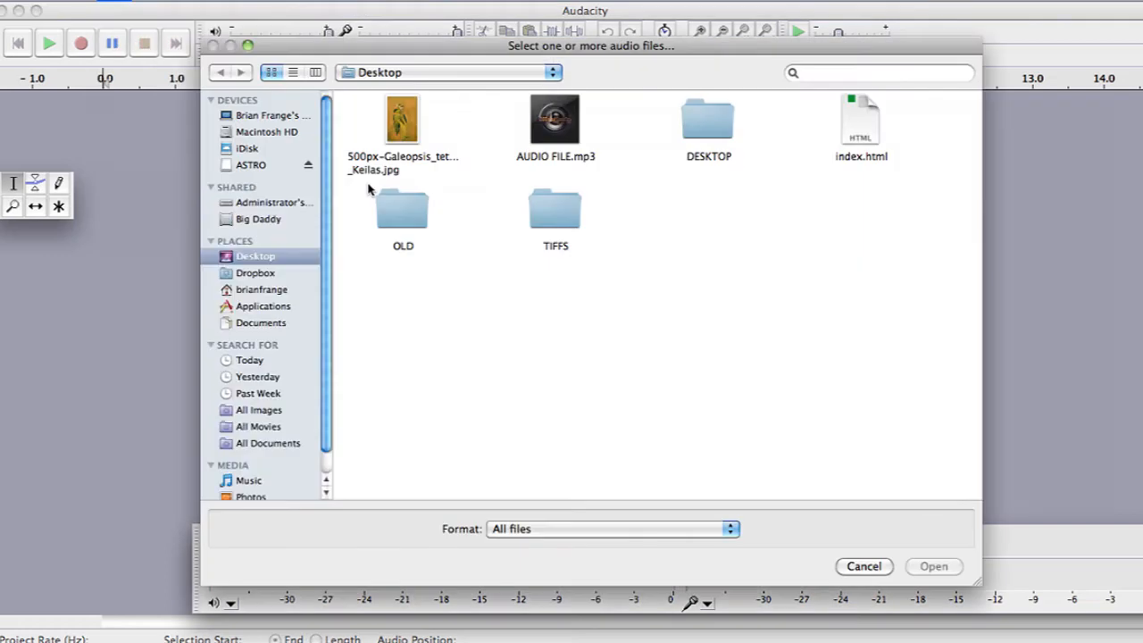
double_click(555, 125)
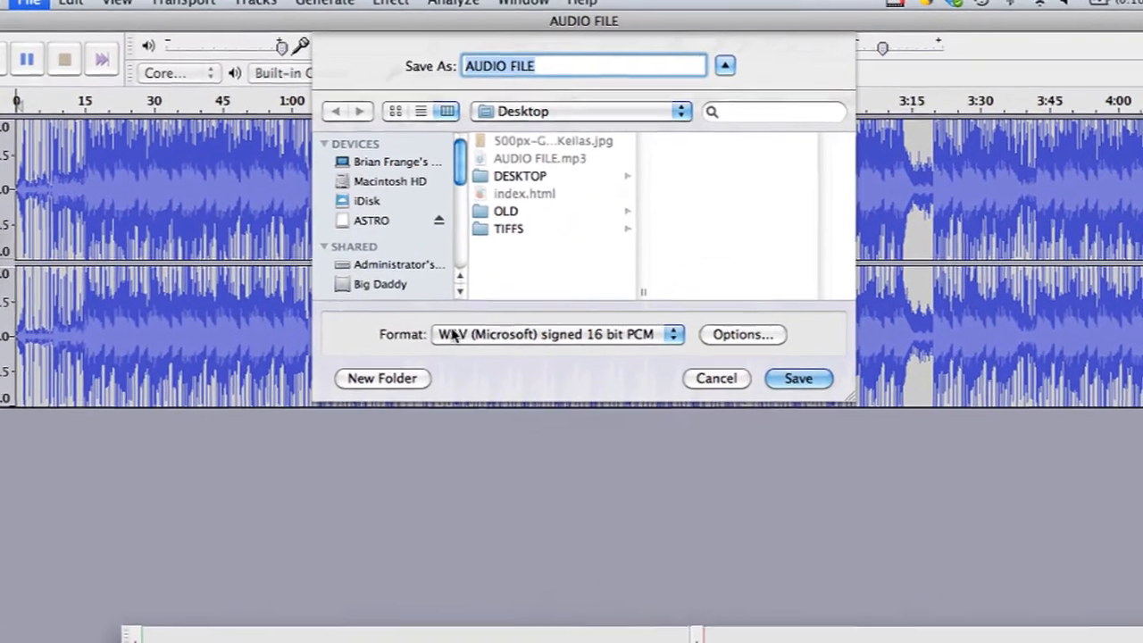
Switch the export format from WAV to MP3 Files
click(554, 334)
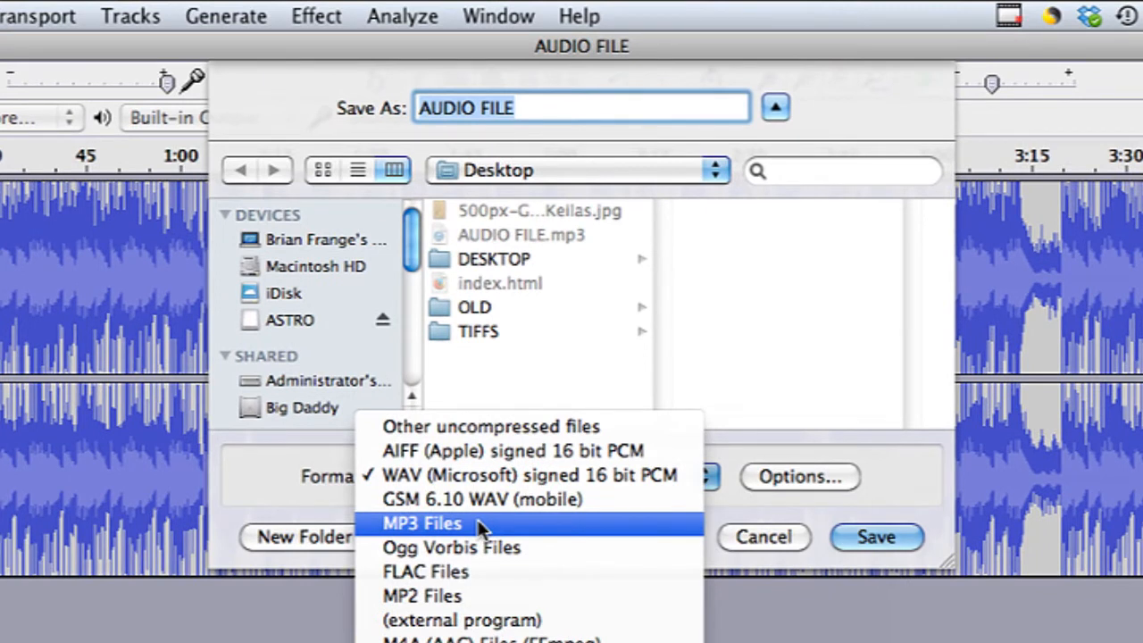
click(421, 523)
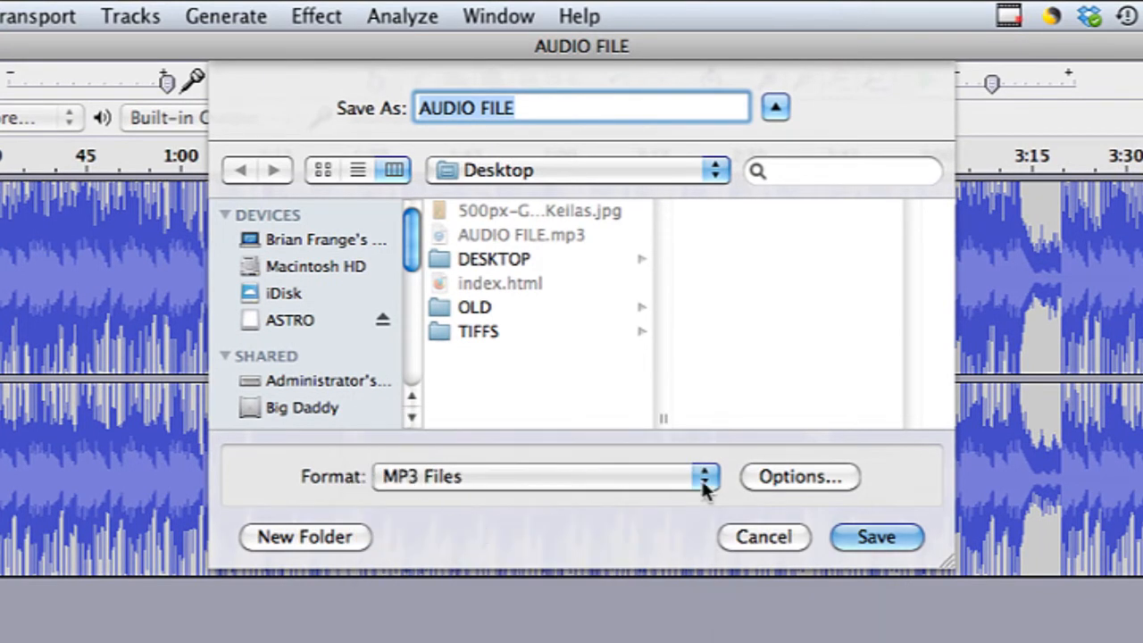
Lower the MP3 bit rate below 320 kbps and save AUDIO FILE as MP3
click(798, 476)
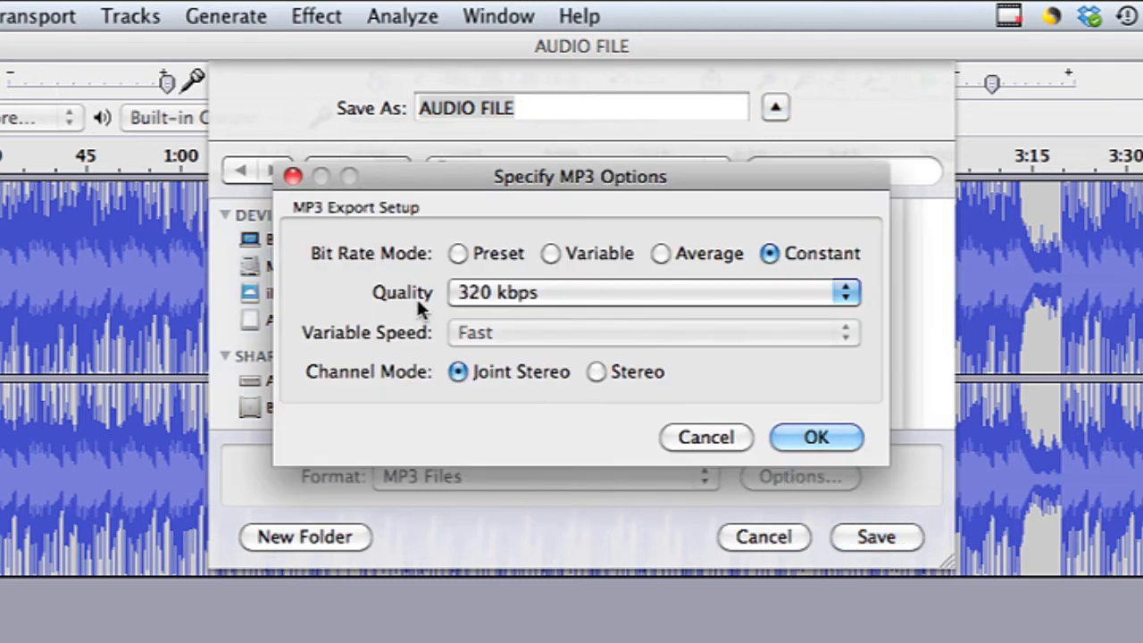
mouse_move(636, 305)
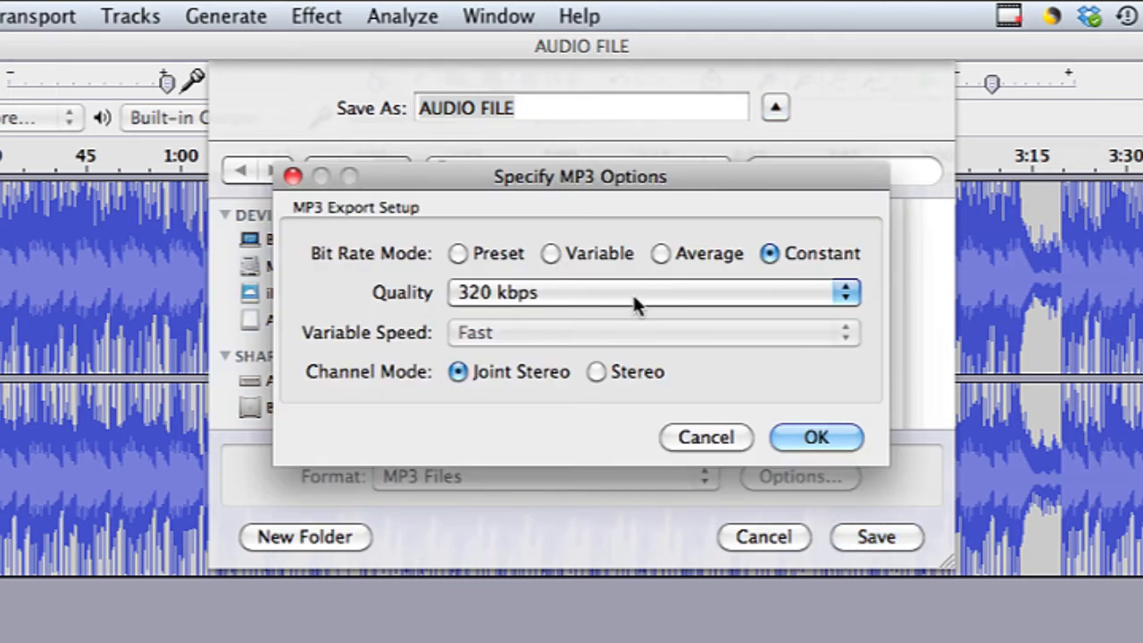
click(653, 292)
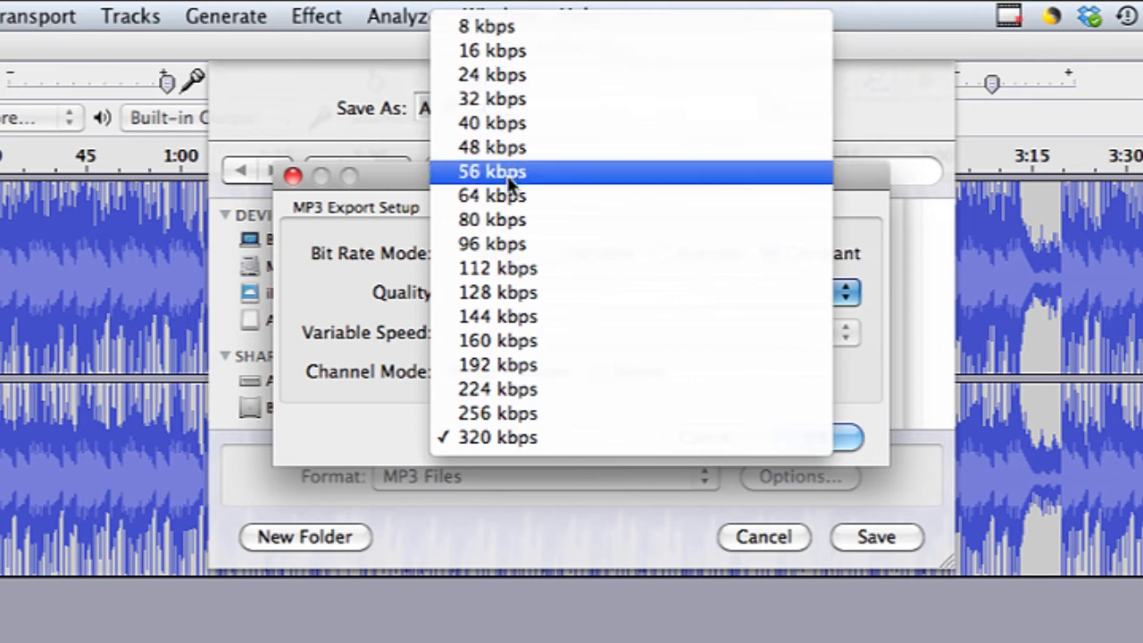
mouse_move(498, 292)
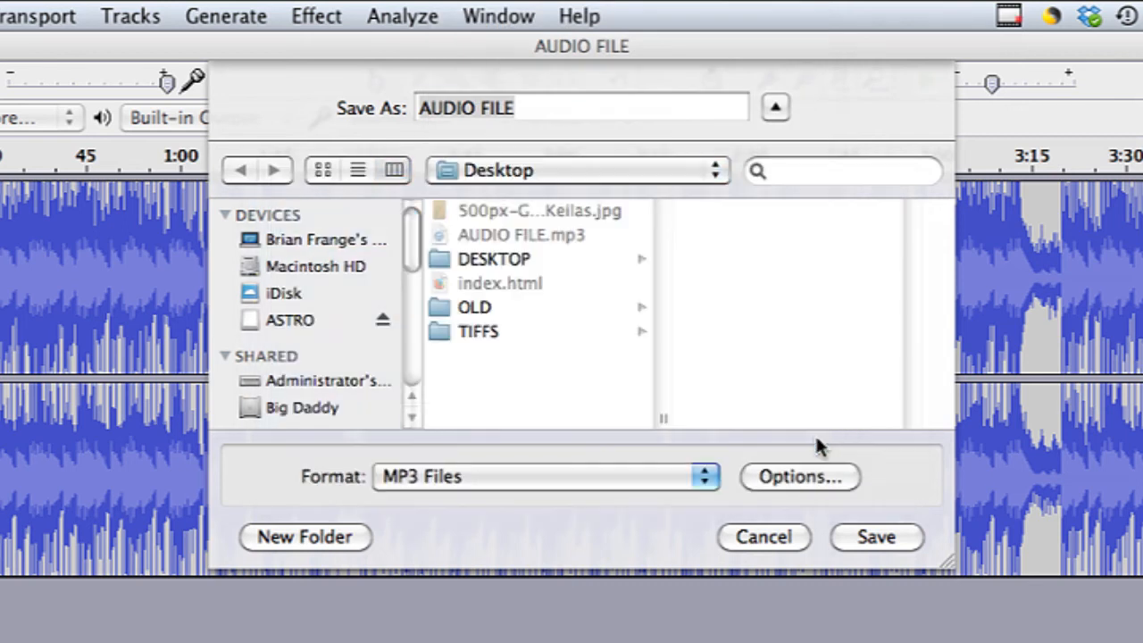
click(875, 537)
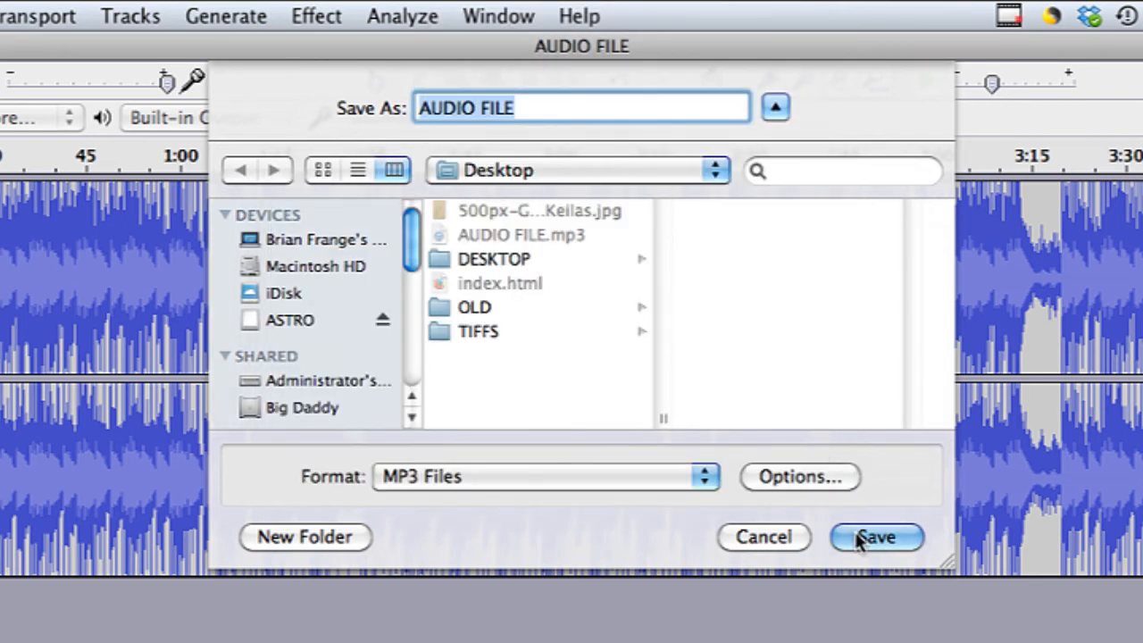